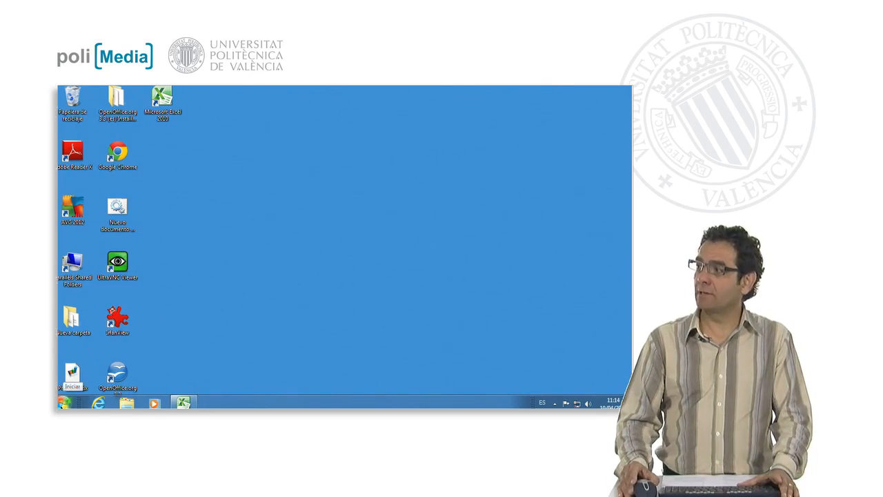
- Browse the Start menu to the Microsoft Office group to launch Excel 2010
{"action": "left_click", "coordinate": [63, 403]}
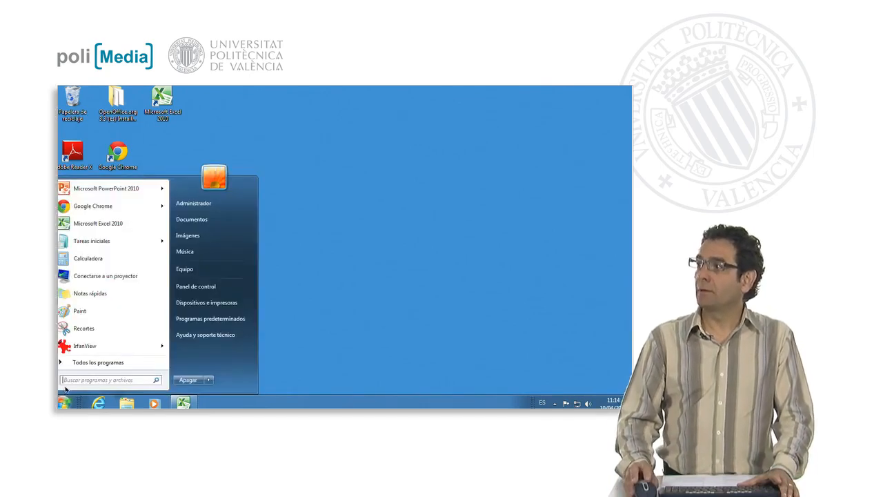
{"action": "left_click", "coordinate": [98, 361]}
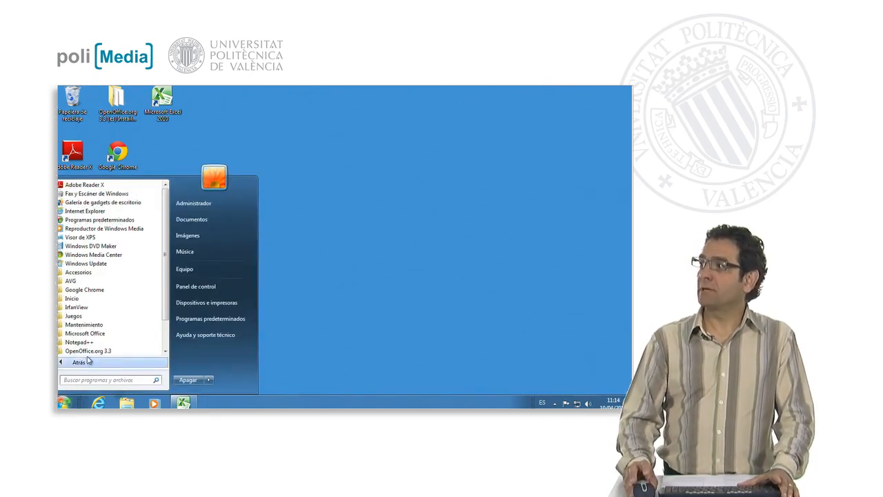
{"action": "mouse_move", "coordinate": [85, 333]}
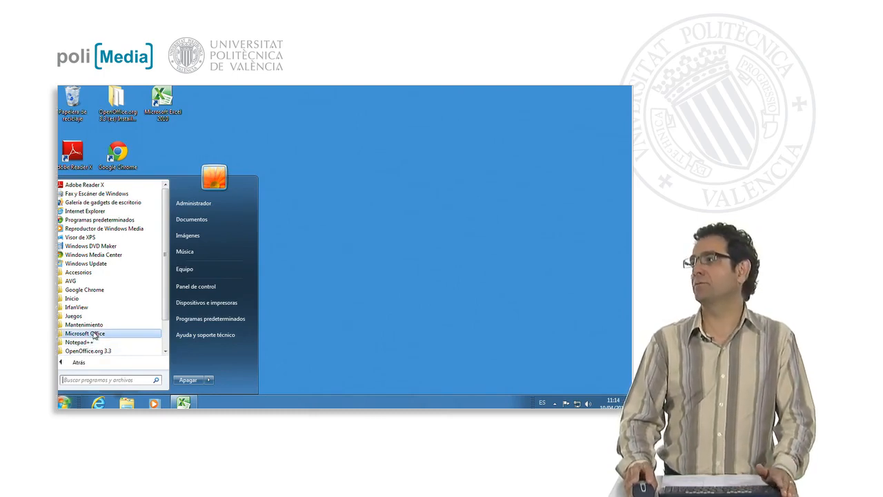
{"action": "left_click", "coordinate": [86, 332]}
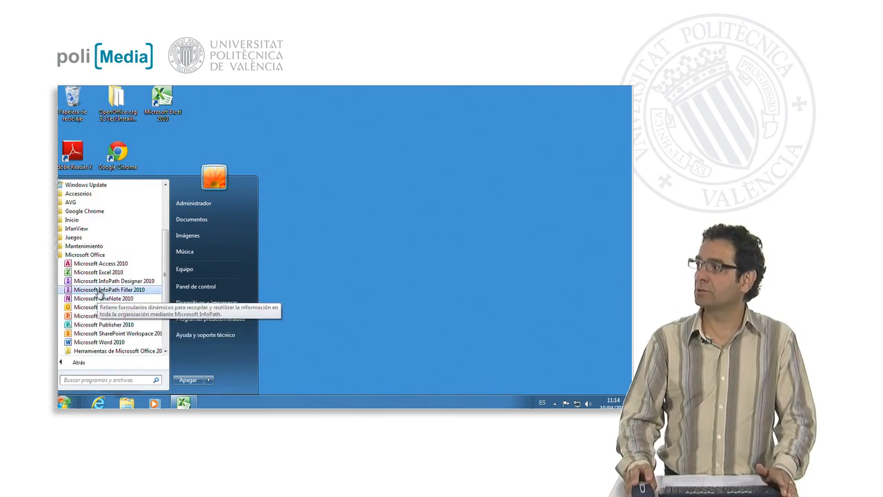
{"action": "mouse_move", "coordinate": [98, 272]}
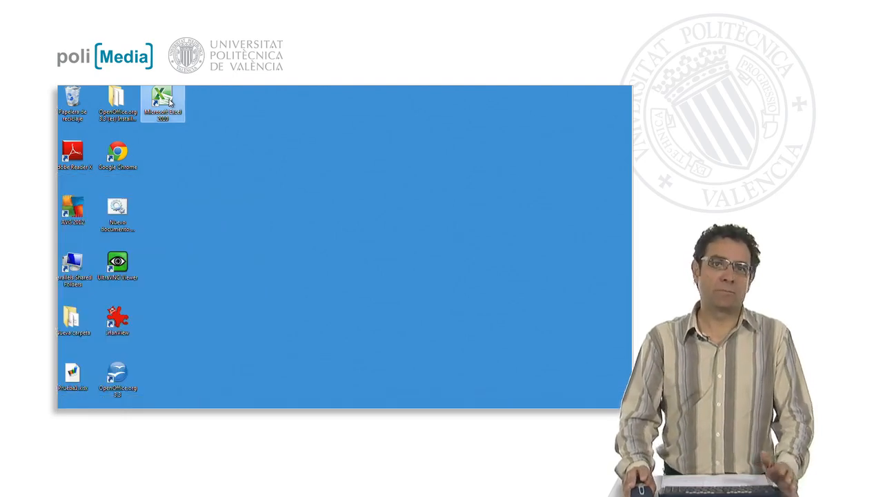
{"action": "mouse_move", "coordinate": [163, 104]}
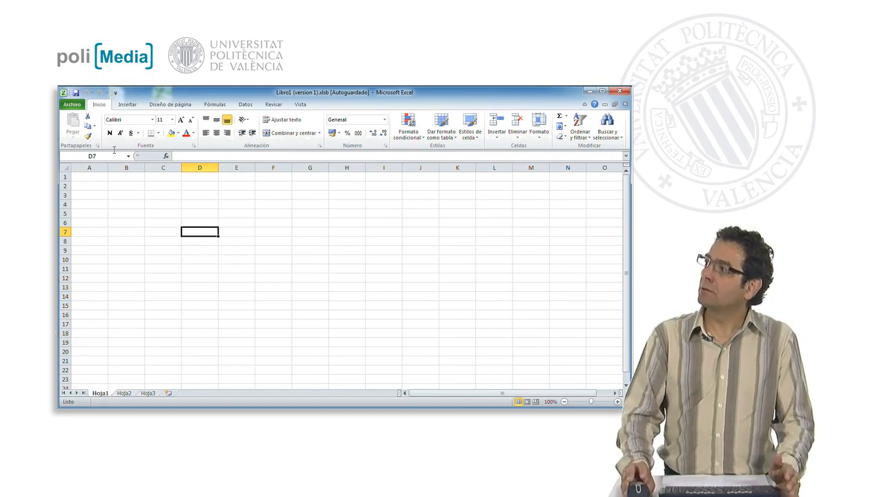
{"action": "mouse_move", "coordinate": [76, 93]}
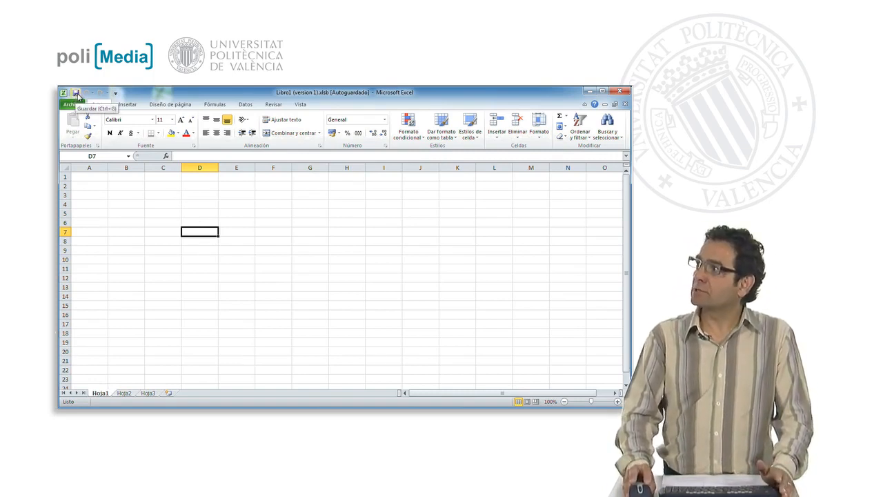
{"action": "mouse_move", "coordinate": [116, 94]}
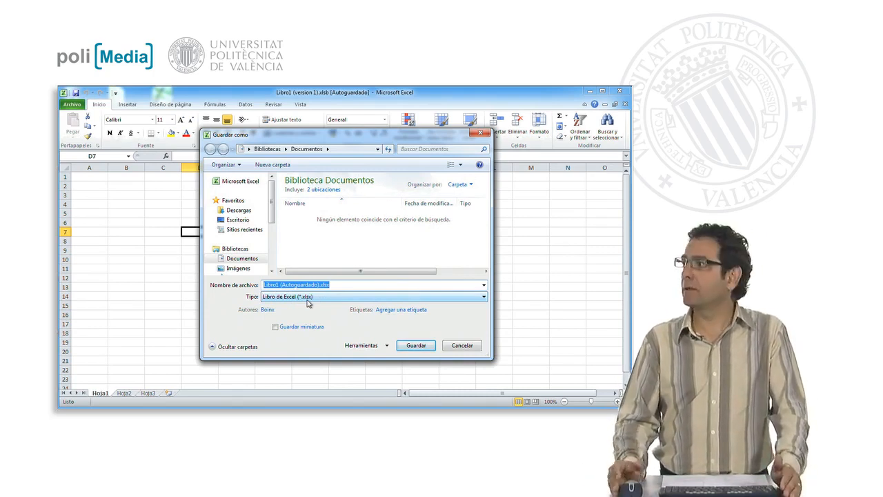
{"action": "mouse_move", "coordinate": [279, 300]}
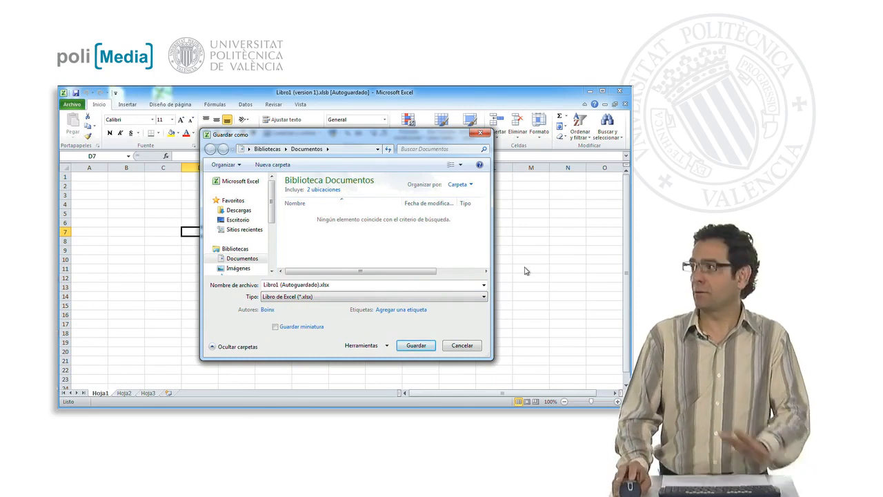
- Select the default file name in the Save As dialog so it can be replaced
{"action": "left_click", "coordinate": [318, 284]}
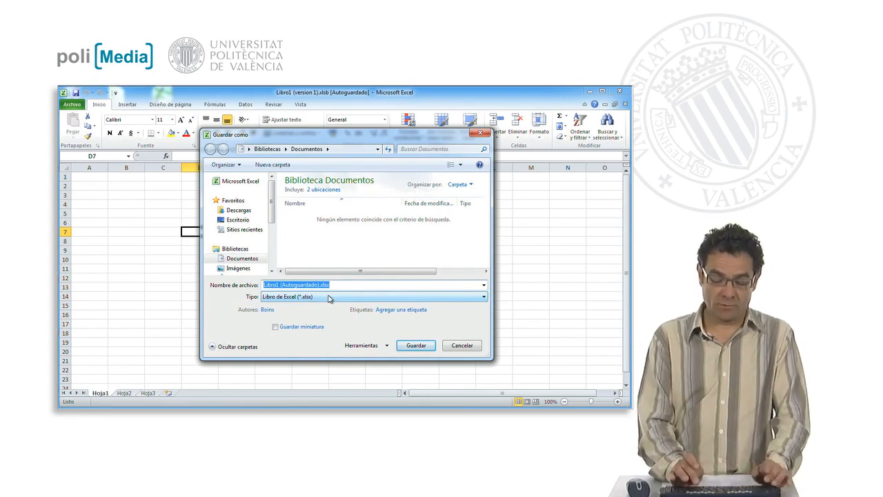
- Save the workbook as 'prueba' on the Desktop, confirming replacement of the existing file
{"action": "type", "text": "prueba1"}
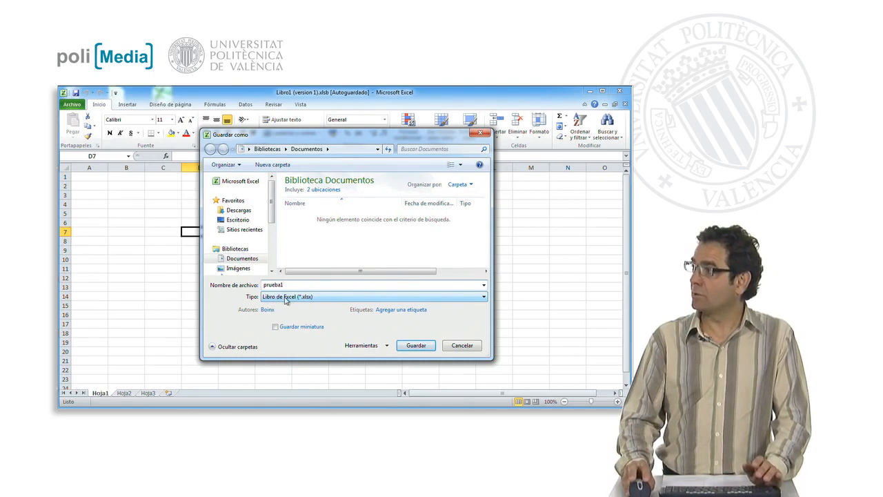
{"action": "left_click", "coordinate": [237, 220]}
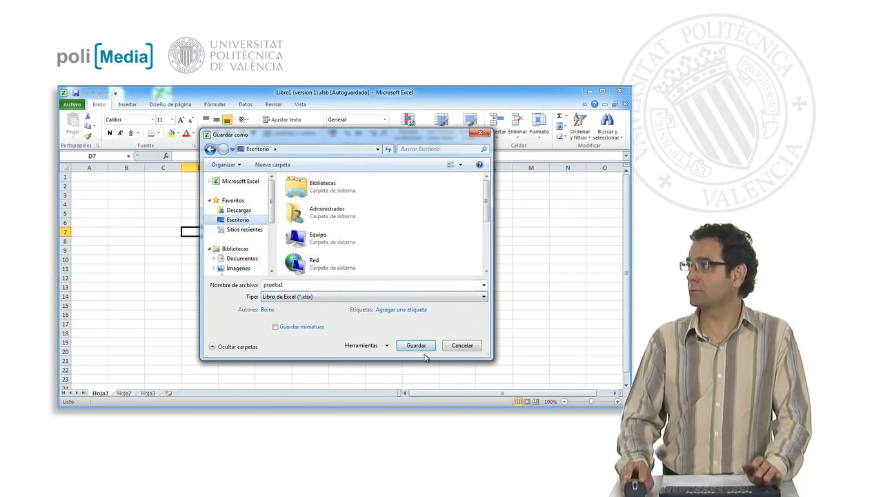
{"action": "left_click", "coordinate": [415, 345]}
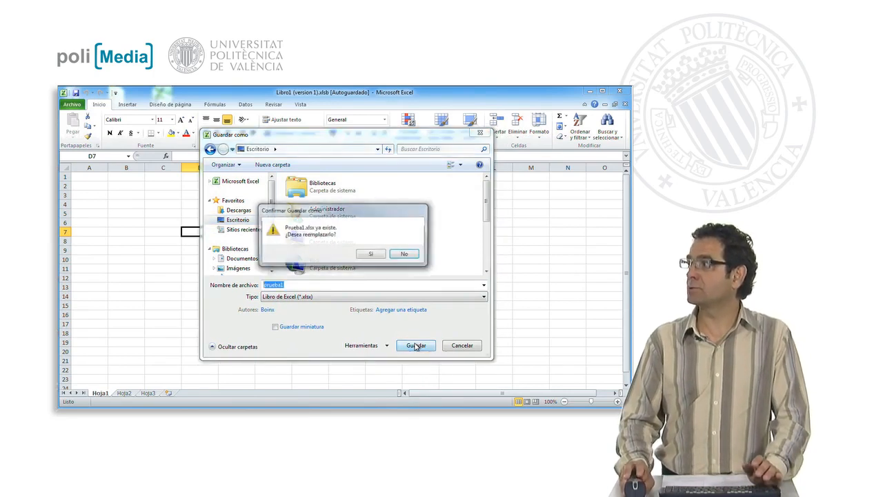
{"action": "left_click", "coordinate": [371, 254]}
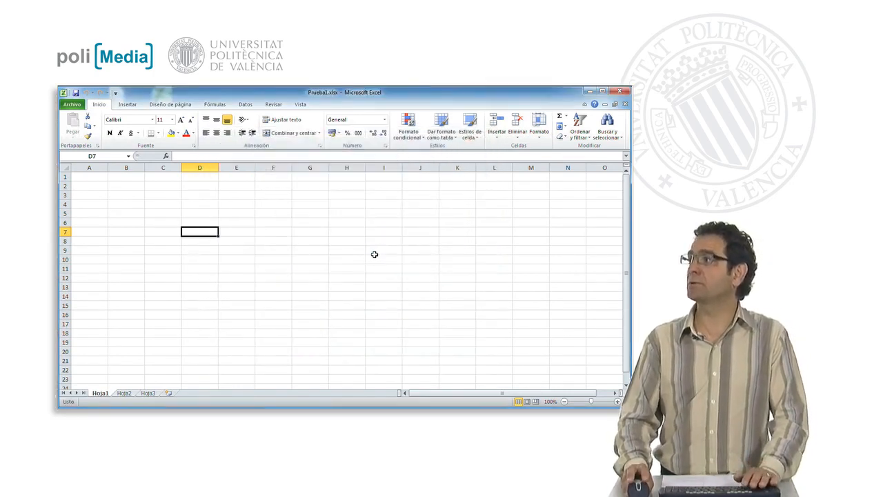